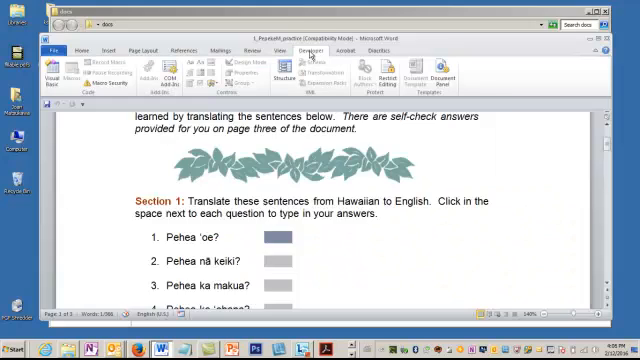
Open the Developer tab and scroll through the grey answer fields for questions 1–7
click(374, 62)
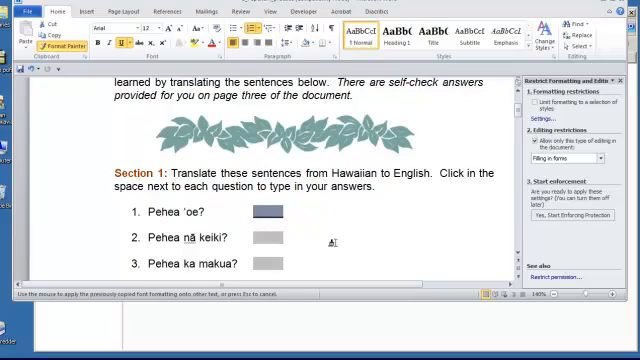
scroll(down, 3)
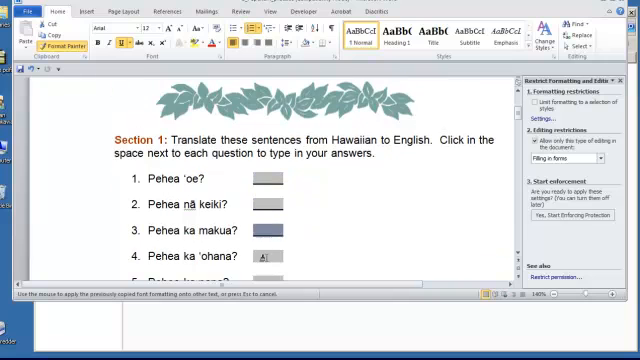
scroll(down, 3)
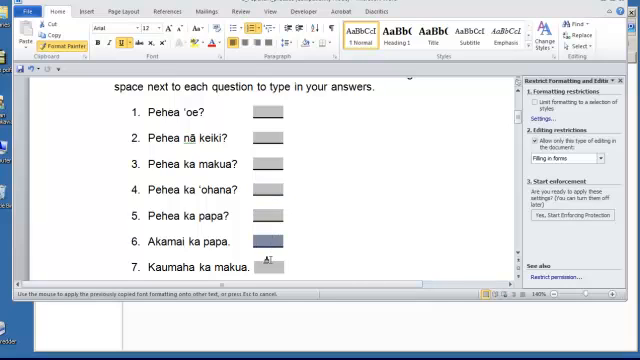
scroll(down, 3)
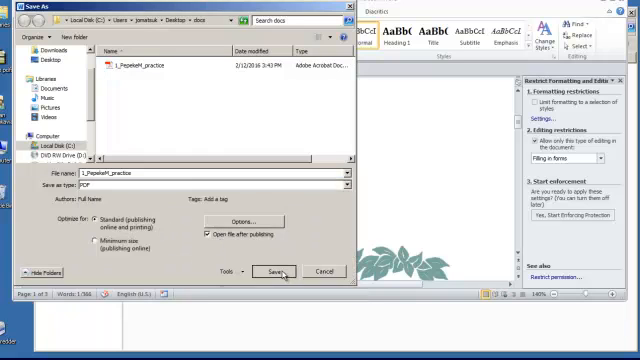
Save the worksheet as PDF '1_PepekeM_practice' in docs, opening it after publishing
click(281, 271)
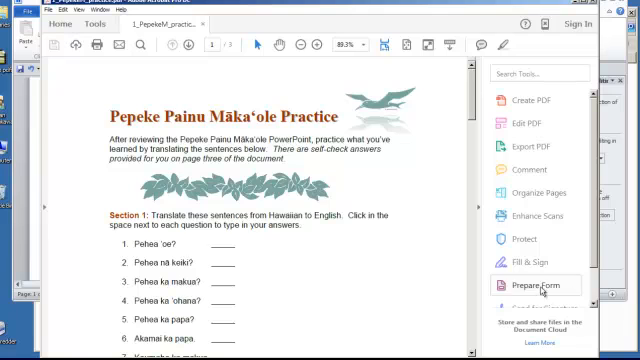
mouse_move(540, 262)
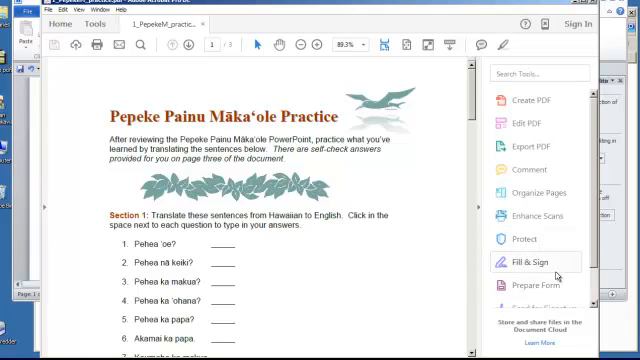
Run Prepare Form to auto-detect the worksheet's answer text fields, then scroll through them
click(542, 287)
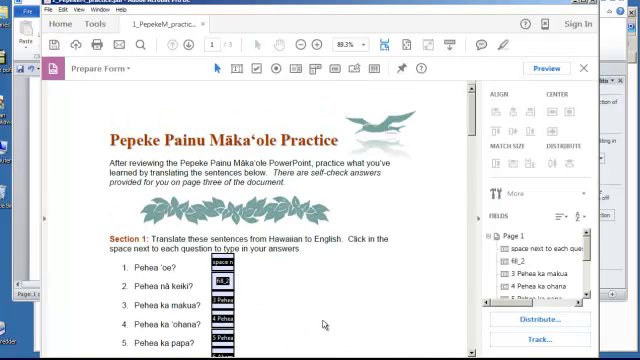
scroll(down, 3)
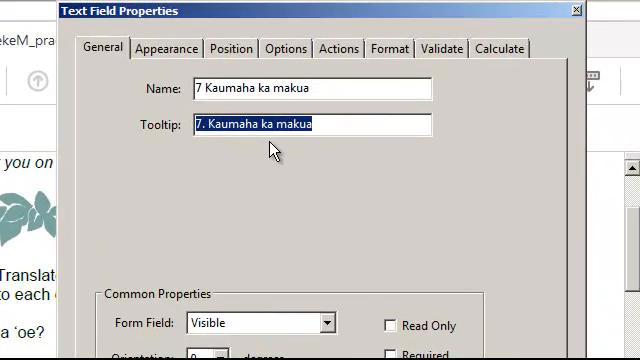
mouse_move(274, 150)
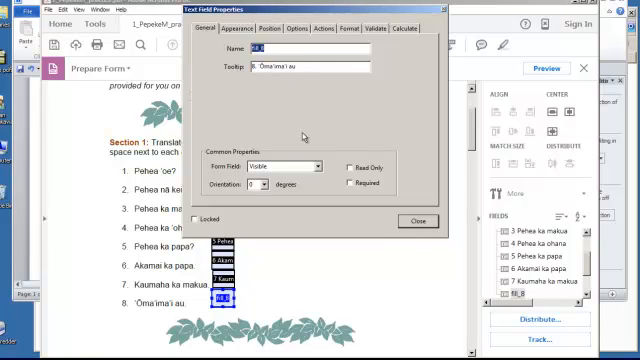
Close the properties of field fill_8, tooltip '8. ʻŌmaʻimaʻi au'
click(417, 220)
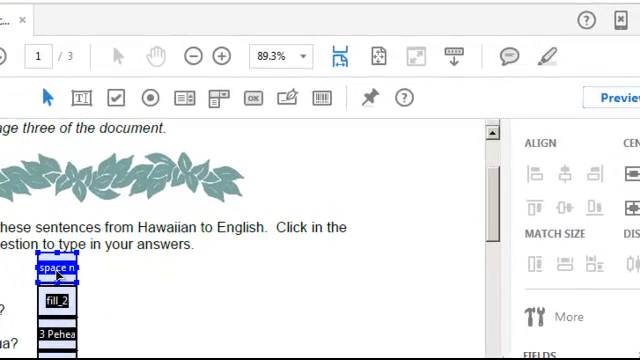
Name the first answer field and its tooltip '1. Pehea 'oe'
double_click(58, 275)
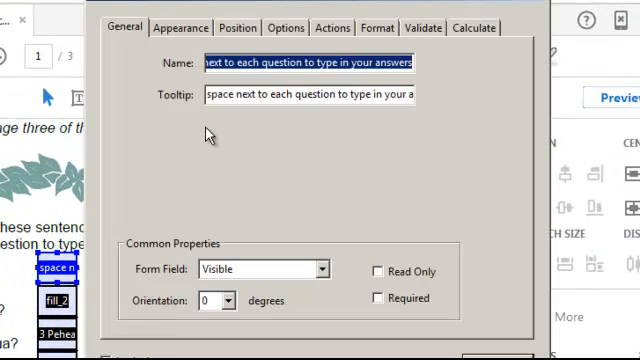
text(1)
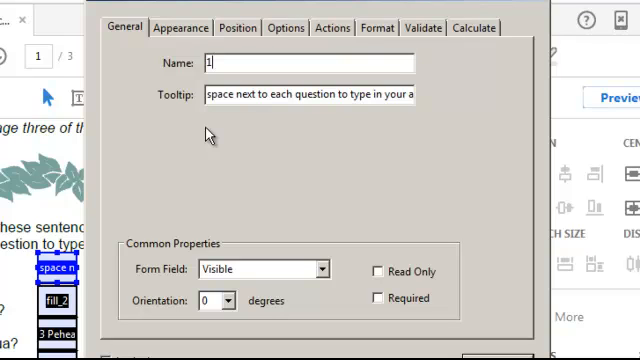
text(. Perh)
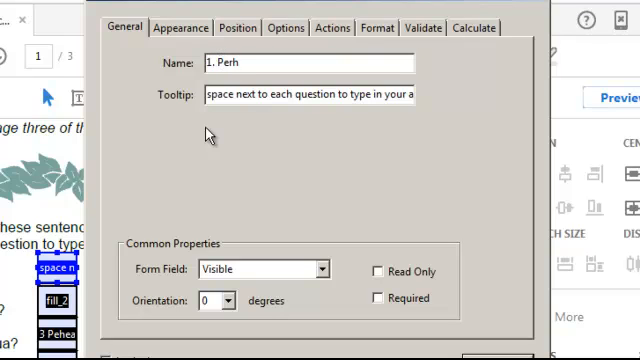
text(ea 'oe)
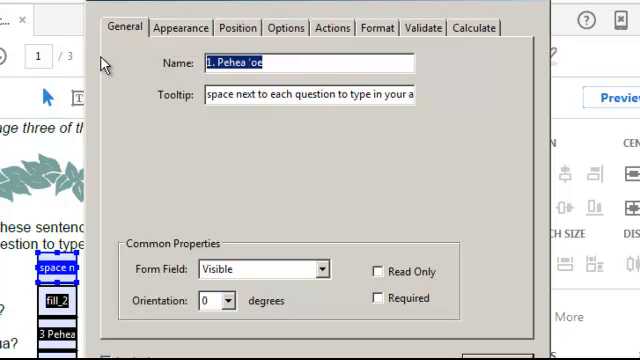
mouse_move(230, 113)
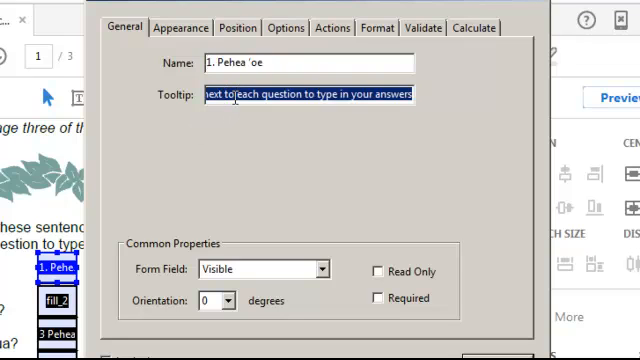
text(1. Pehea 'oe)
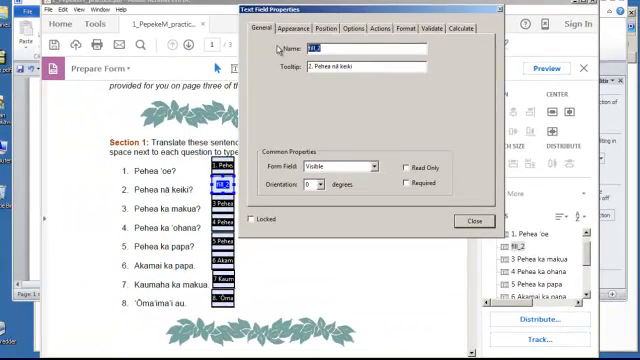
Rename the second field from fill_2 to its '2. Pehea…' question name
click(472, 220)
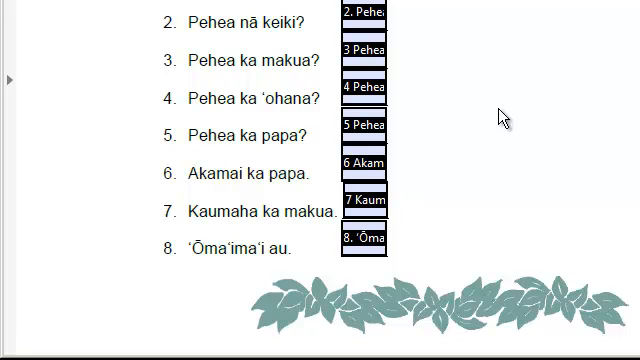
mouse_move(35, 92)
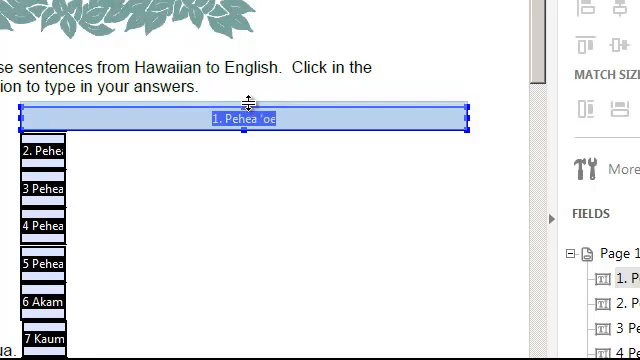
Stretch the '1. Pehea ʻoe' field across its answer line
drag(246, 101, 246, 118)
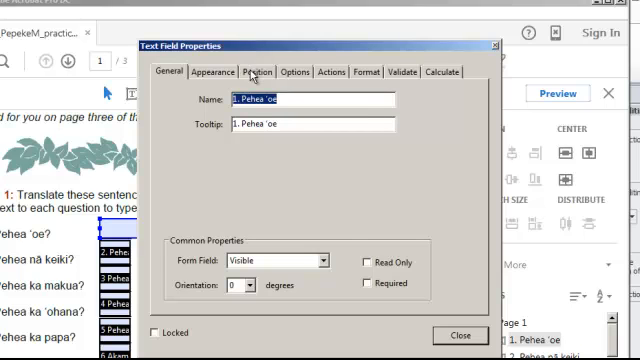
Check the first field's Position settings: 4.56 in wide, 0.31 in high
click(258, 71)
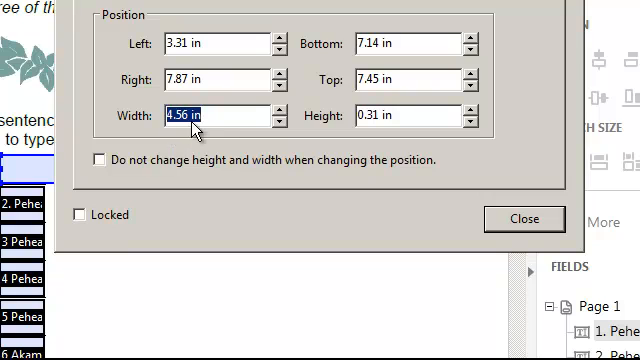
mouse_move(388, 122)
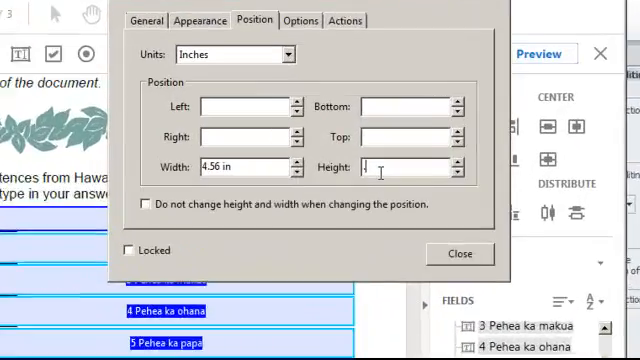
Give the selected answer fields width 4.56 in and height .31 in
text(.31 in)
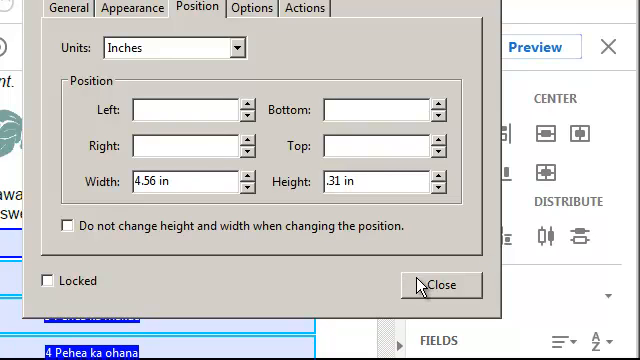
mouse_move(220, 135)
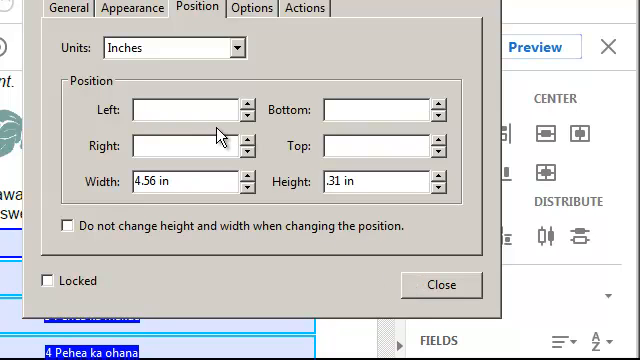
click(66, 8)
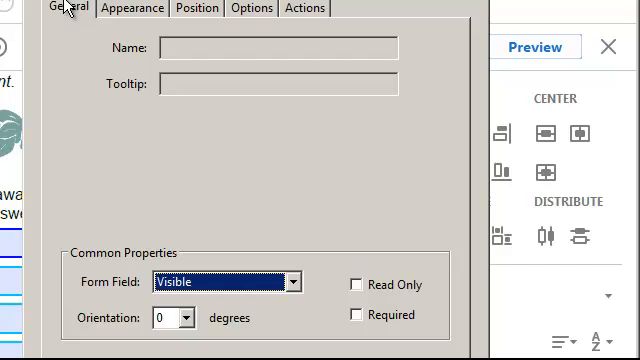
mouse_move(192, 85)
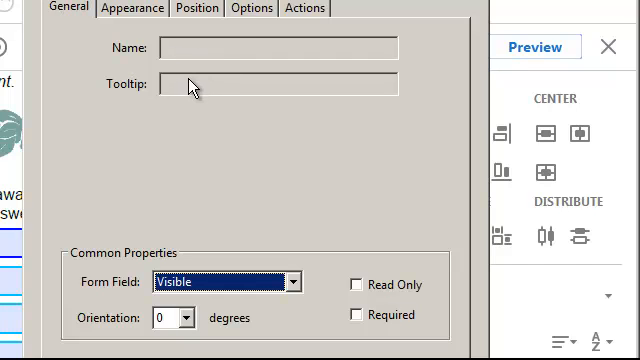
mouse_move(189, 86)
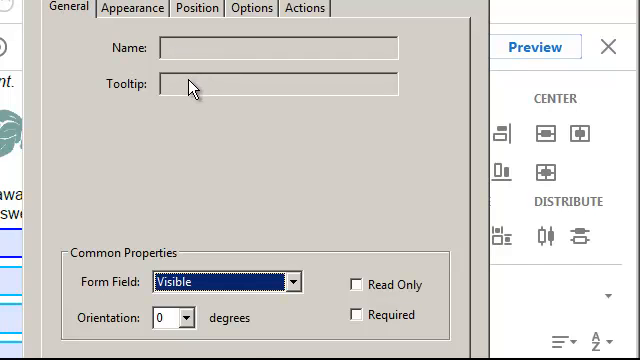
Set the selected answer fields' visibility to 'Visible but doesn't print'
click(296, 282)
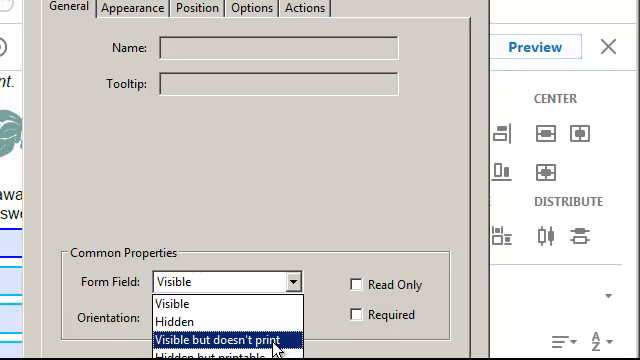
click(222, 341)
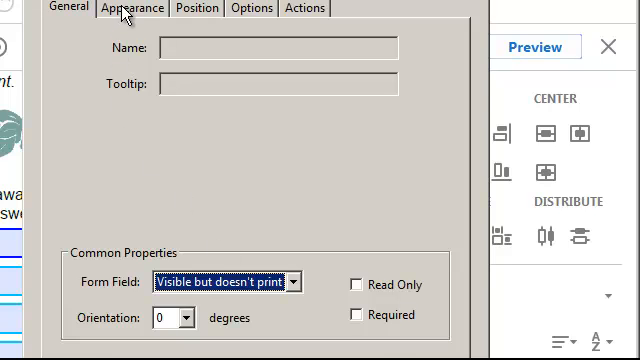
Set the answer fields' font size from Auto to 10 in the Appearance settings
click(132, 8)
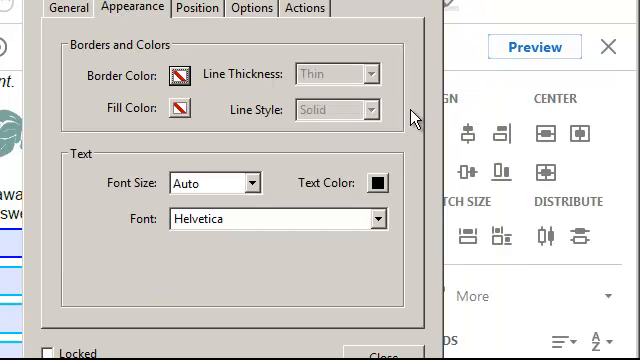
mouse_move(268, 190)
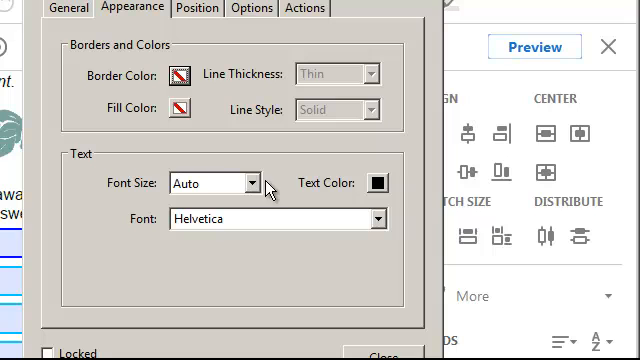
mouse_move(218, 183)
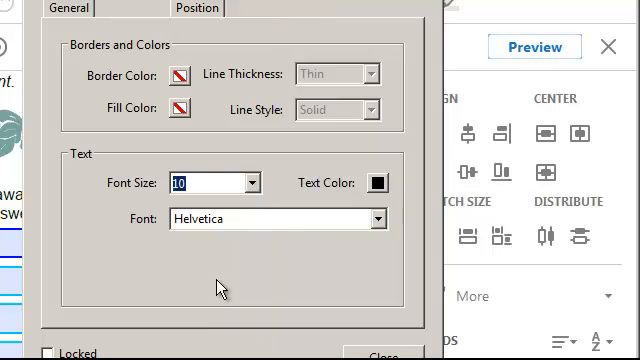
click(132, 8)
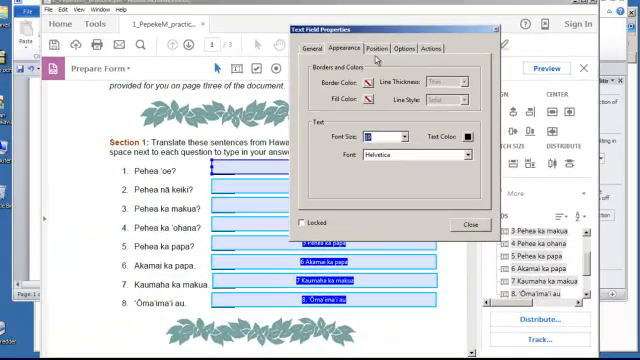
click(403, 47)
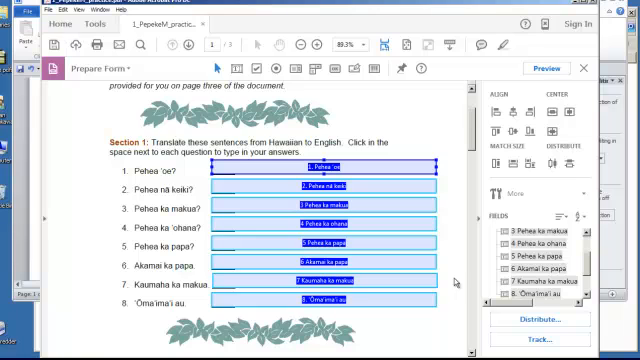
mouse_move(450, 285)
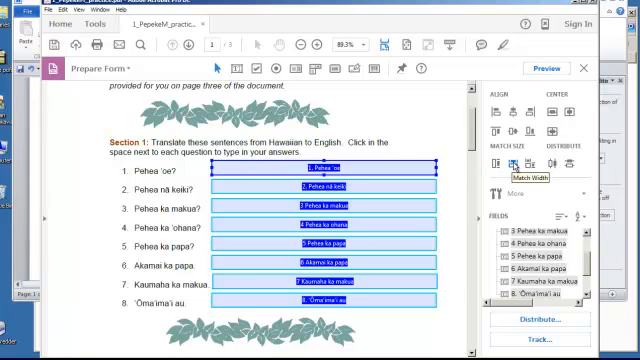
mouse_move(461, 327)
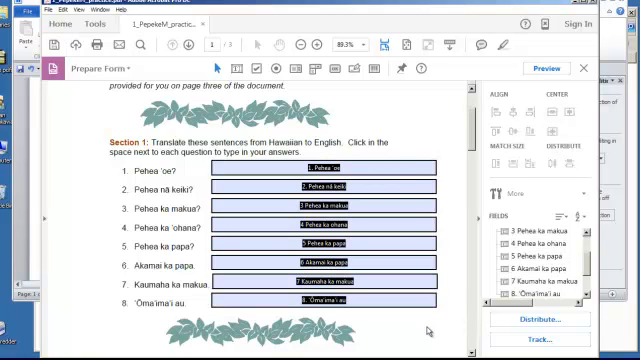
mouse_move(424, 328)
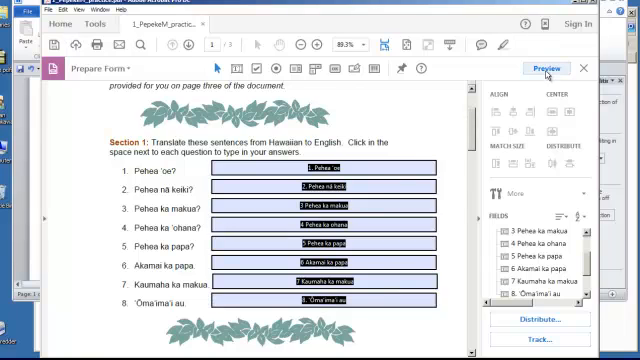
Preview the form and type test text with a macron 'ā' into the first answer field
click(547, 66)
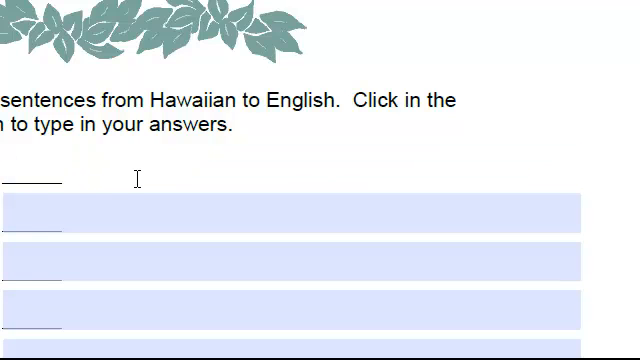
text(asj fsklf)
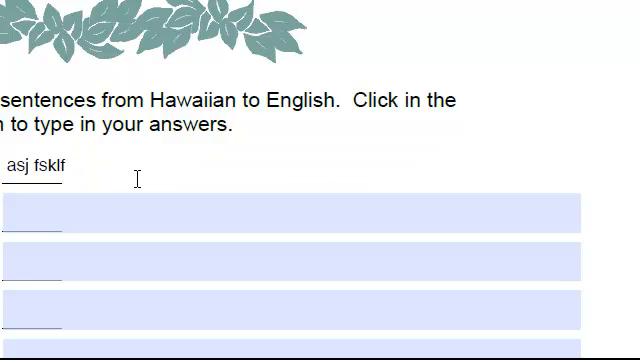
text(ā)
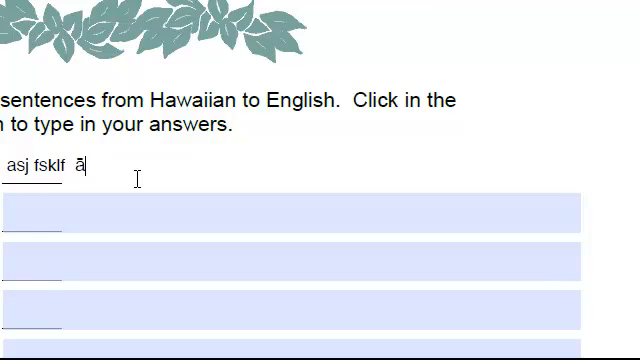
text(")
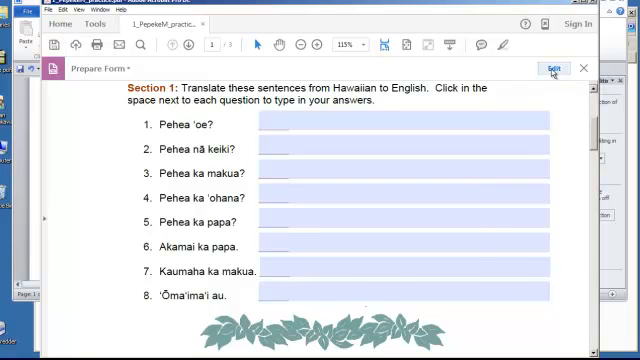
Return to form editing and scroll down to Section 2's questions
click(550, 68)
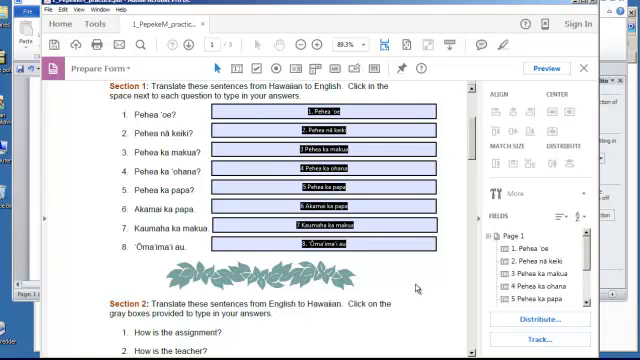
scroll(down, 3)
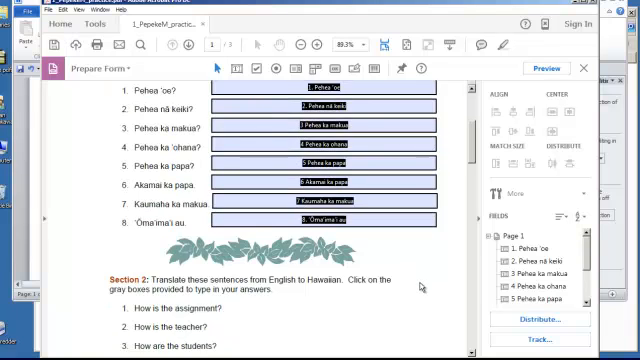
scroll(down, 3)
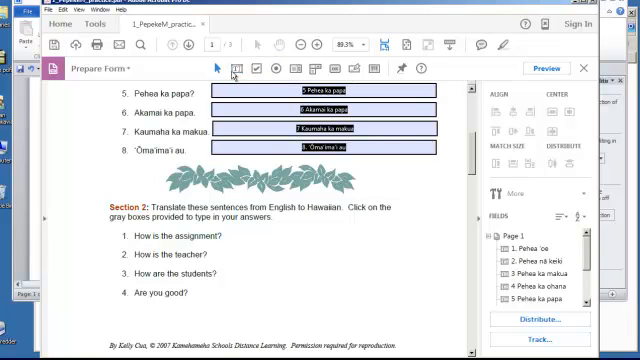
mouse_move(230, 68)
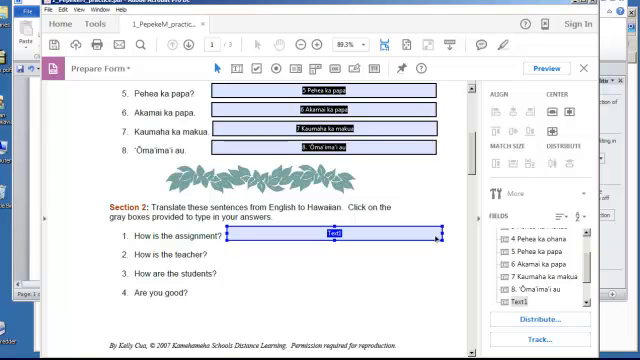
Add Text1 copies beside Section 2 questions 2–4, then deselect the fields
click(378, 283)
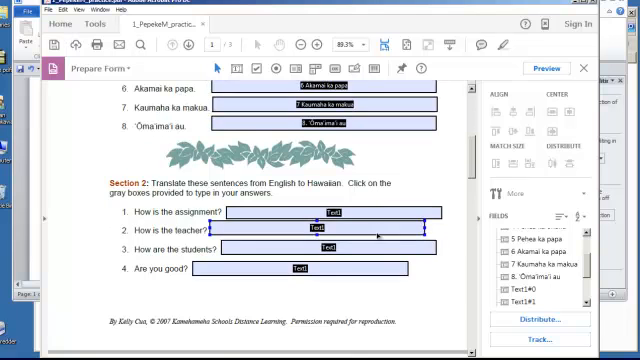
scroll(down, 3)
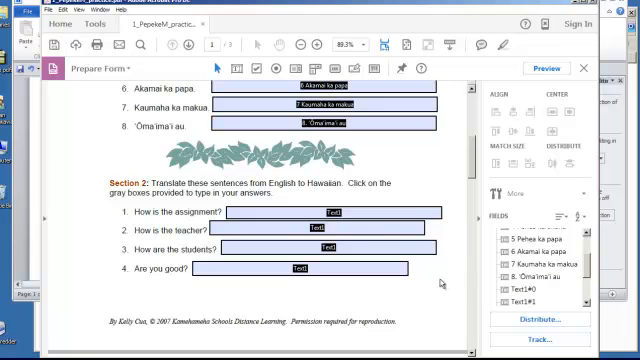
click(330, 213)
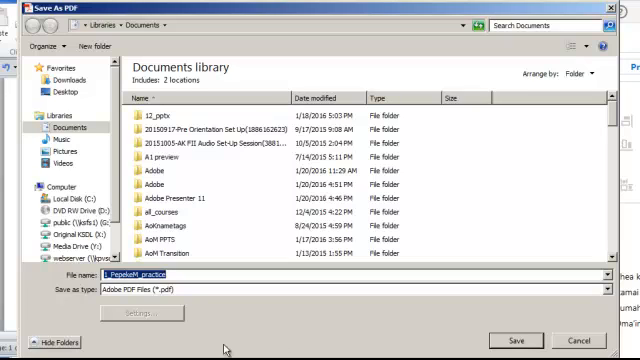
mouse_move(256, 312)
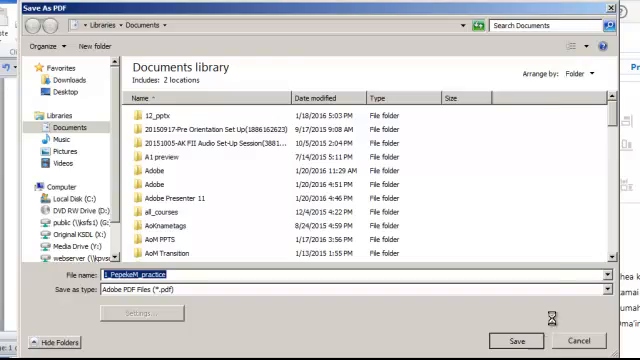
Save the fillable form PDF as 1_PepekeM_practice in Documents
click(517, 340)
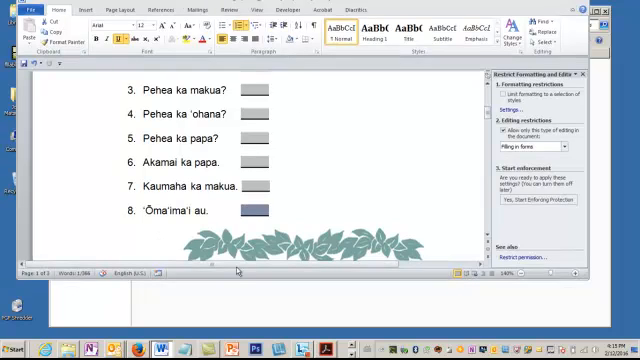
mouse_move(357, 116)
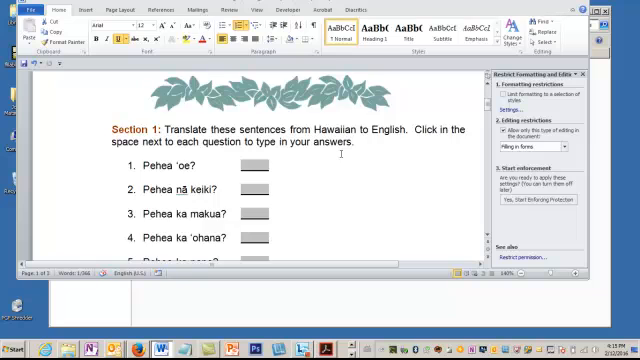
scroll(down, 3)
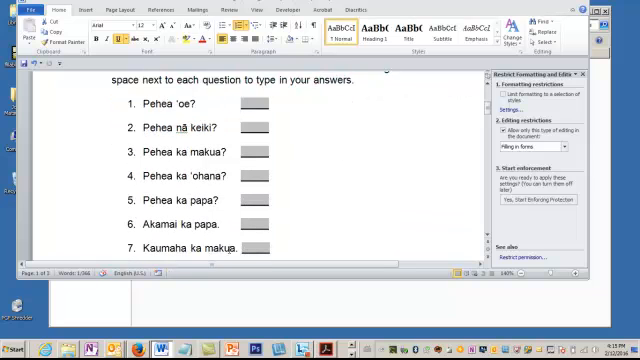